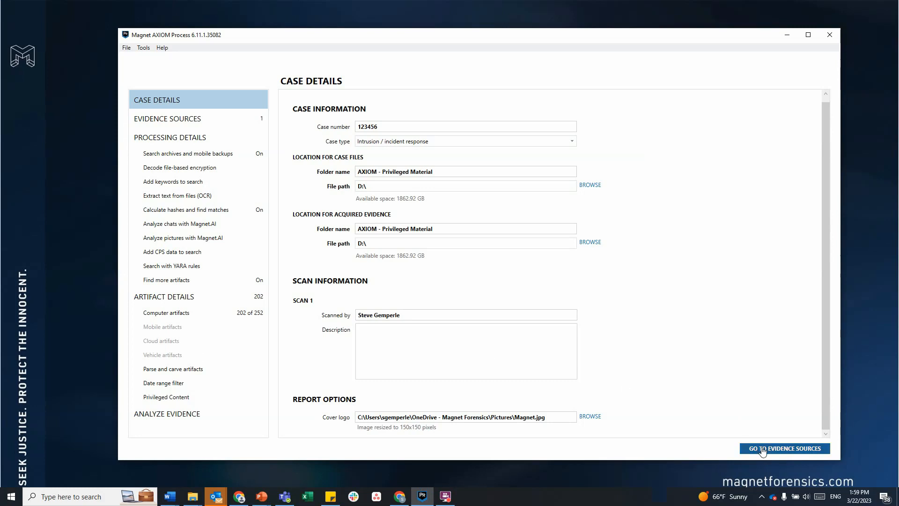
Advance from case details through evidence sources to the processing details
{"action": "left_click", "coordinate": [784, 447]}
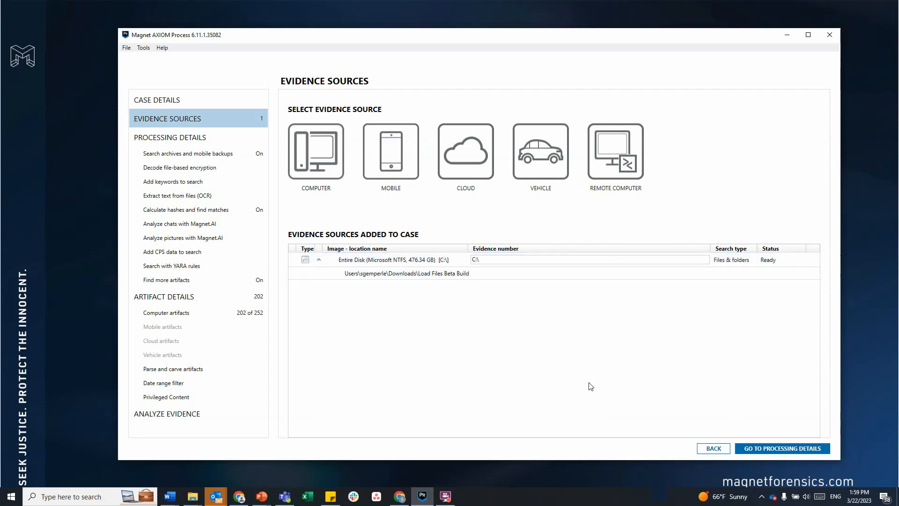
{"action": "left_click", "coordinate": [781, 447]}
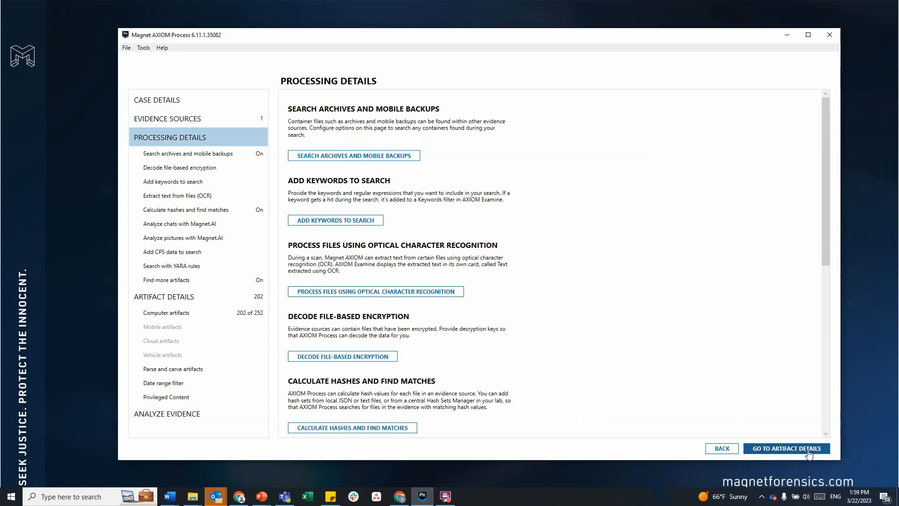
{"action": "mouse_move", "coordinate": [249, 374]}
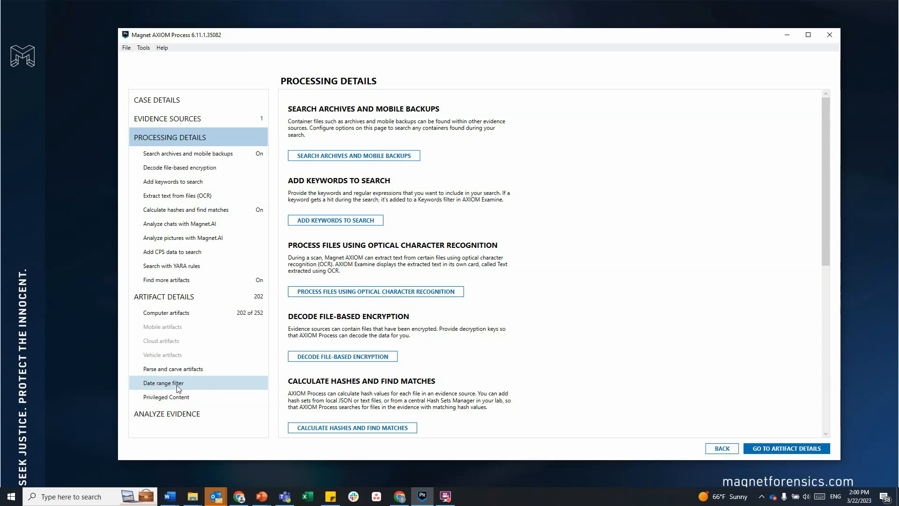
Leave the date range filter at All dates and move on to Privileged Content settings
{"action": "left_click", "coordinate": [164, 382]}
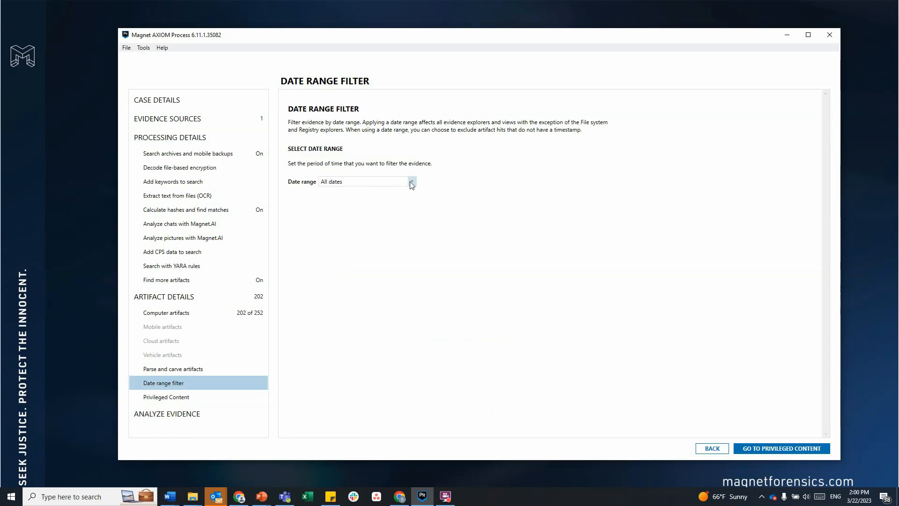
{"action": "mouse_move", "coordinate": [166, 396]}
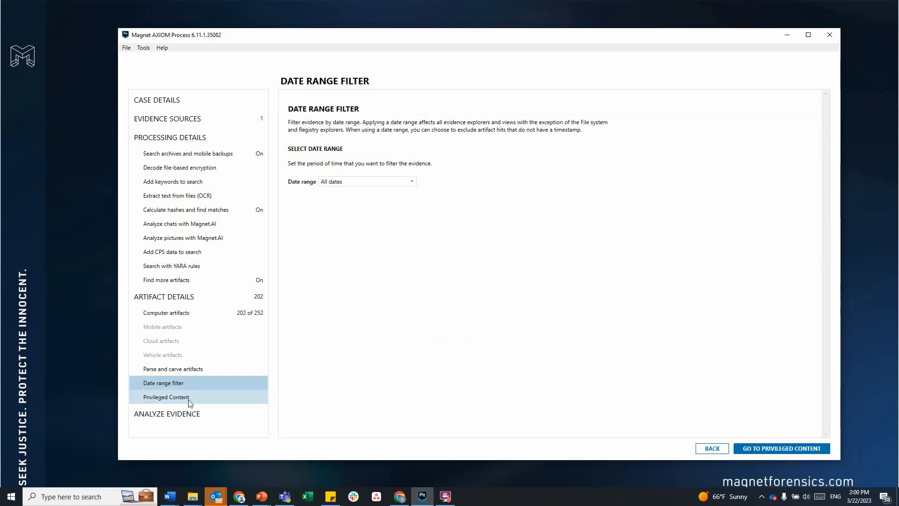
{"action": "left_click", "coordinate": [166, 397]}
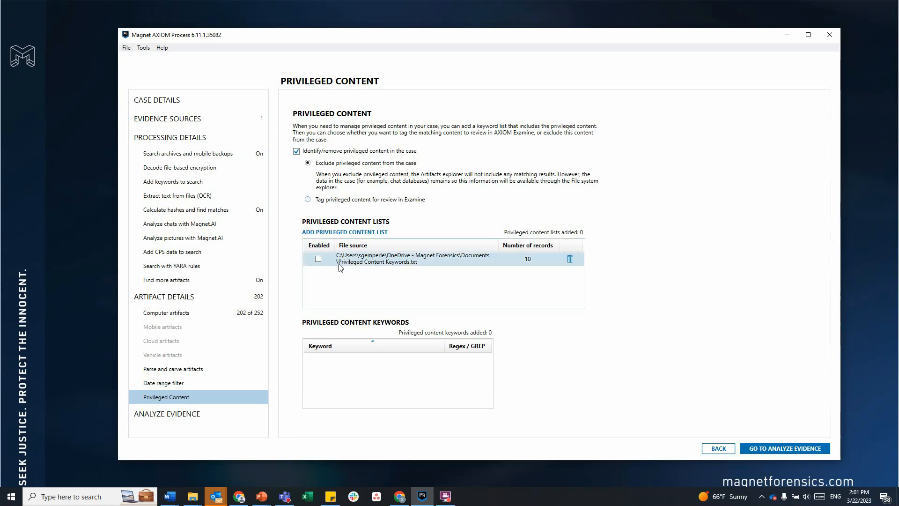
{"action": "mouse_move", "coordinate": [344, 270]}
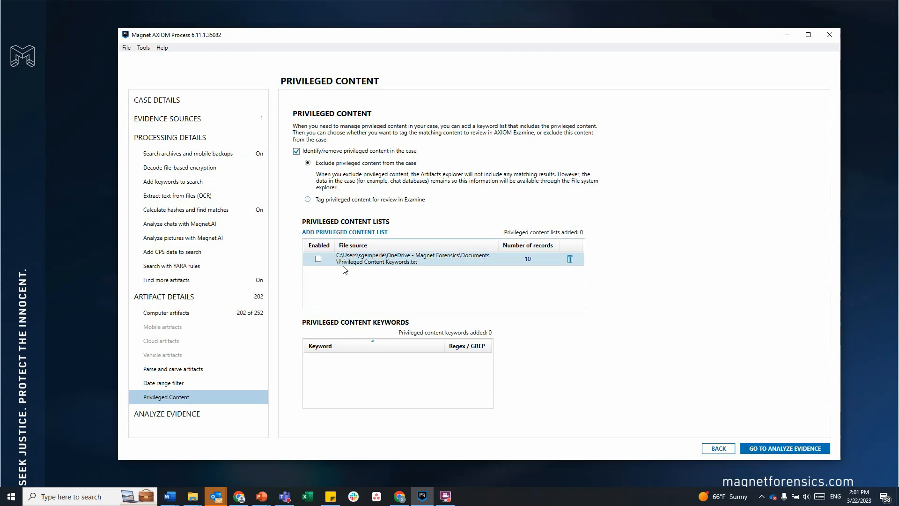
Enable the Privileged Content Keywords.txt list, loading its 10 email-address keywords
{"action": "left_click", "coordinate": [317, 259]}
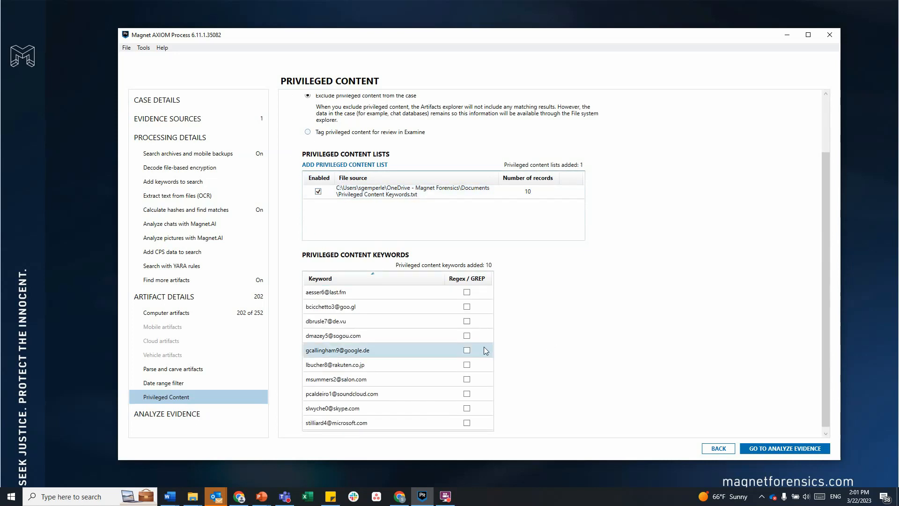
{"action": "mouse_move", "coordinate": [385, 359]}
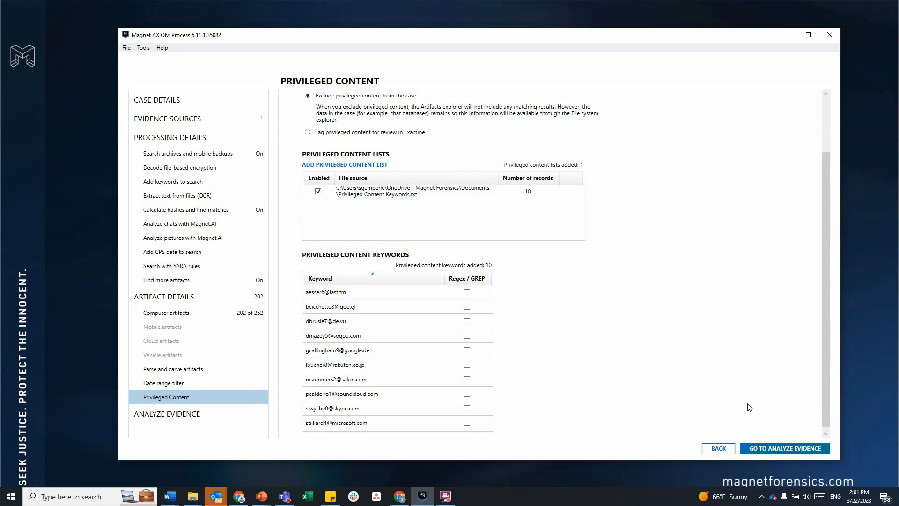
{"action": "mouse_move", "coordinate": [469, 206]}
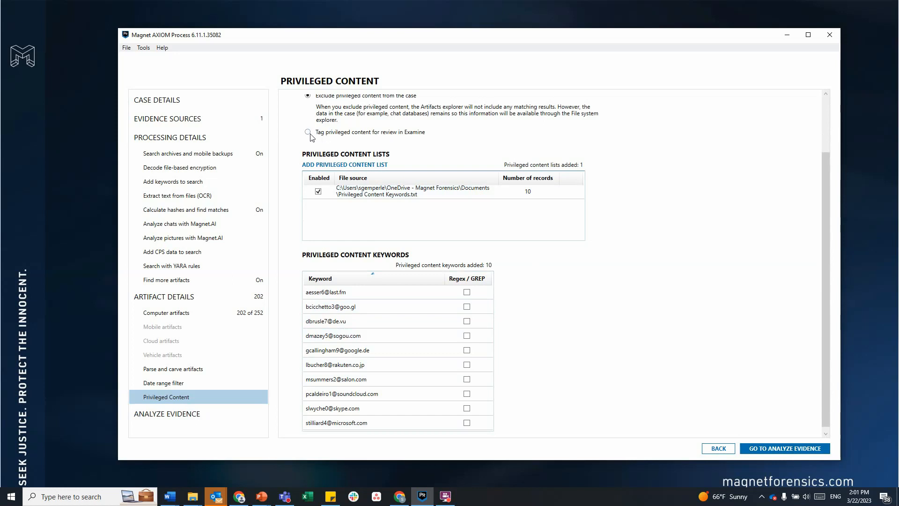
Tag privileged content for review in Examine with the keyword list re-enabled, then start analyzing evidence
{"action": "left_click", "coordinate": [308, 132]}
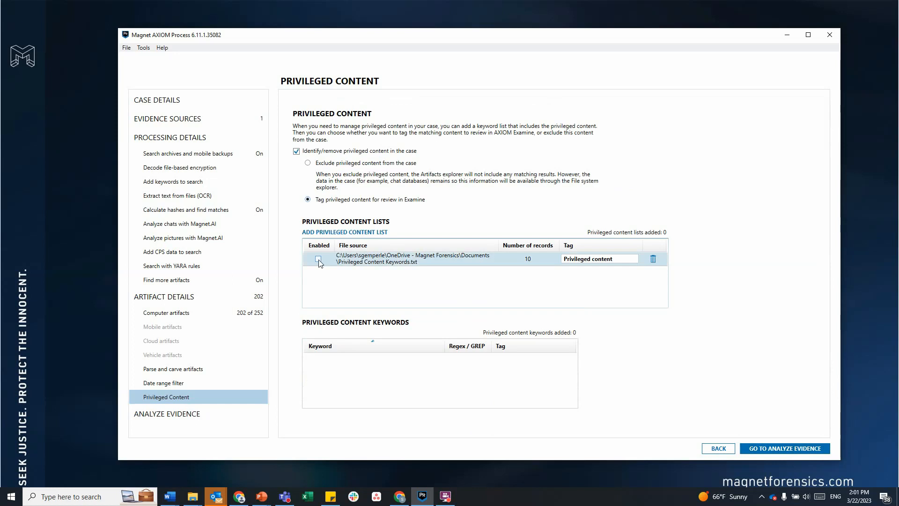
{"action": "left_click", "coordinate": [318, 258]}
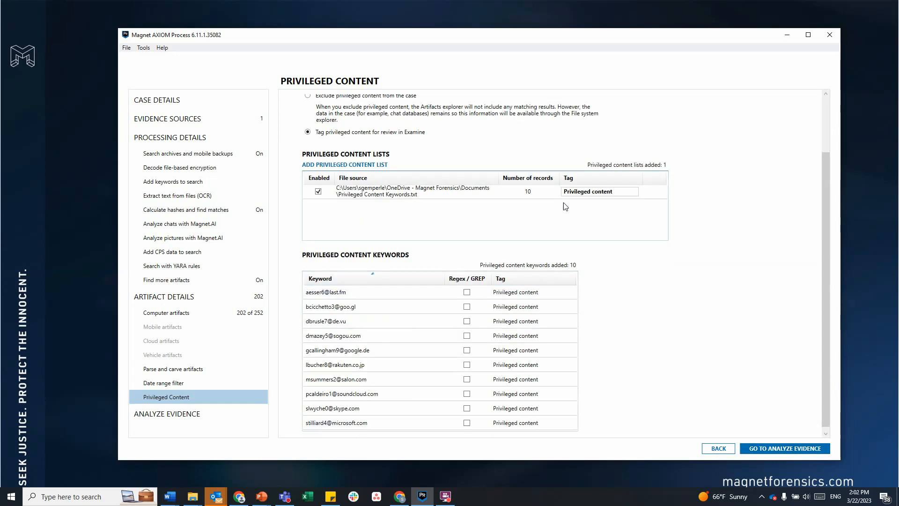
{"action": "left_click", "coordinate": [598, 191]}
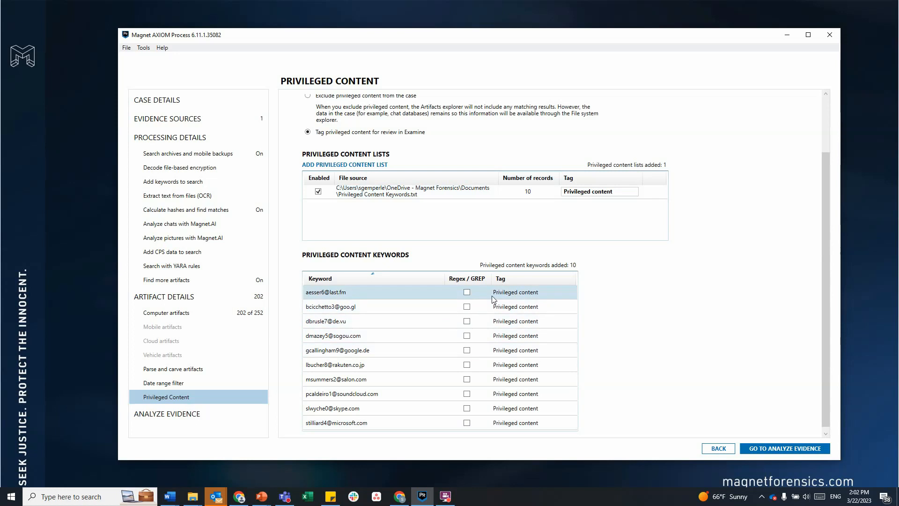
{"action": "mouse_move", "coordinate": [553, 295]}
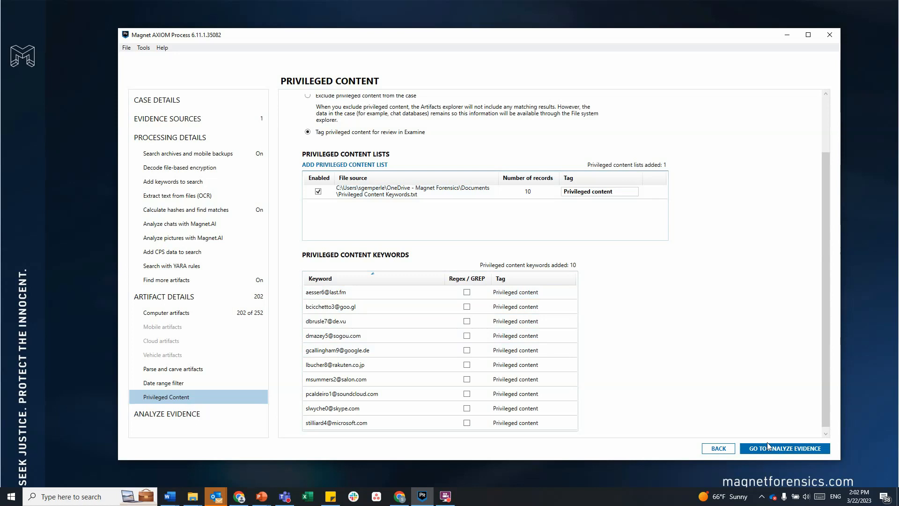
{"action": "left_click", "coordinate": [784, 447]}
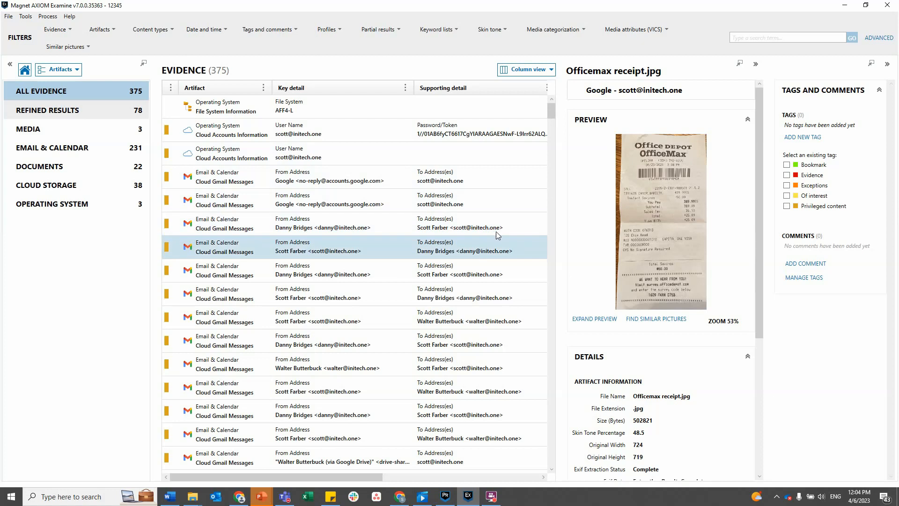
{"action": "mouse_move", "coordinate": [502, 259]}
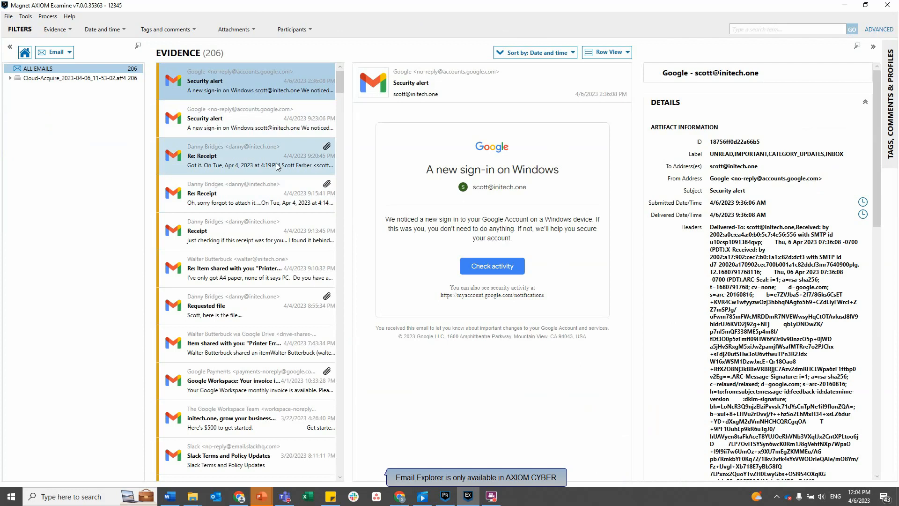
Preview Employee CC_SN Information.xlsx attached to the Requested file email, showing name and email columns
{"action": "scroll", "scroll_direction": "down", "scroll_amount": 3}
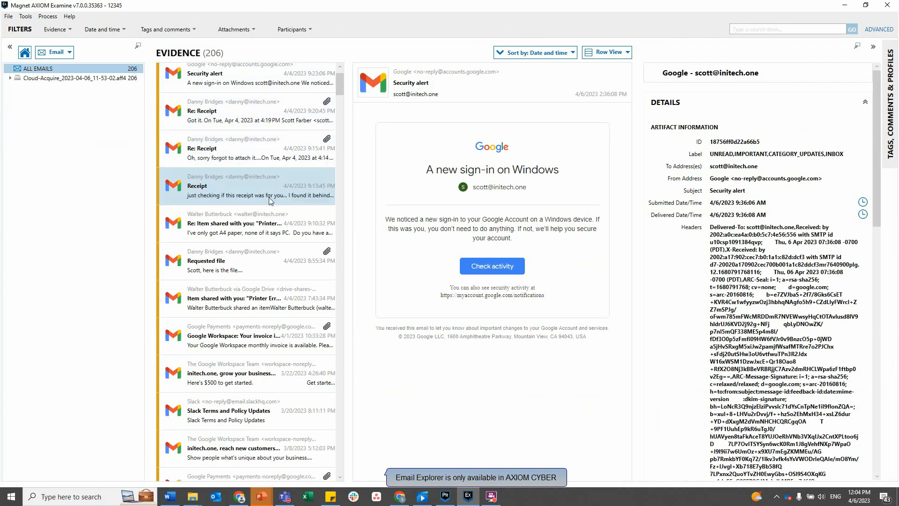
{"action": "scroll", "scroll_direction": "down", "scroll_amount": 3}
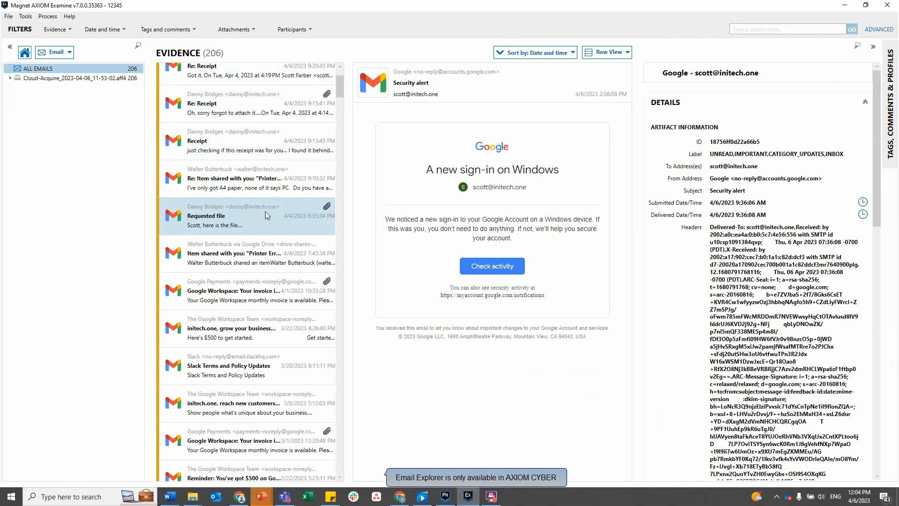
{"action": "left_click", "coordinate": [247, 215]}
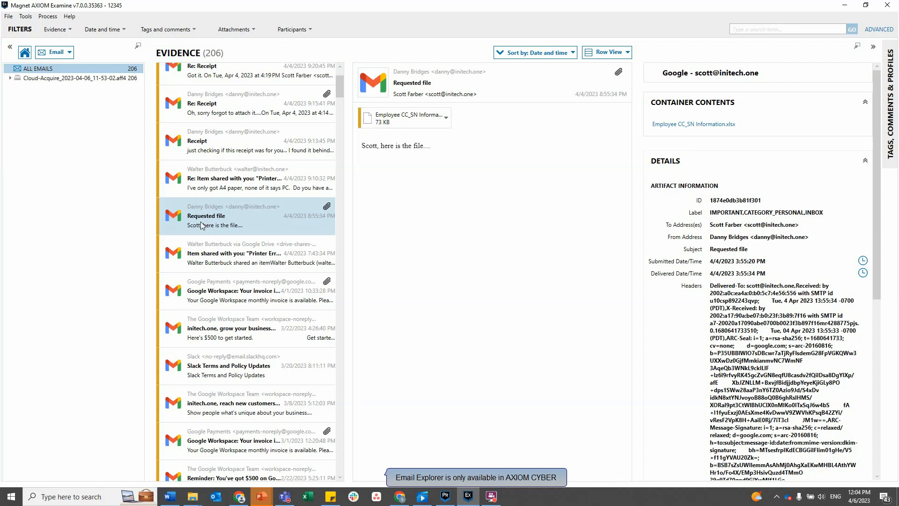
{"action": "mouse_move", "coordinate": [212, 232]}
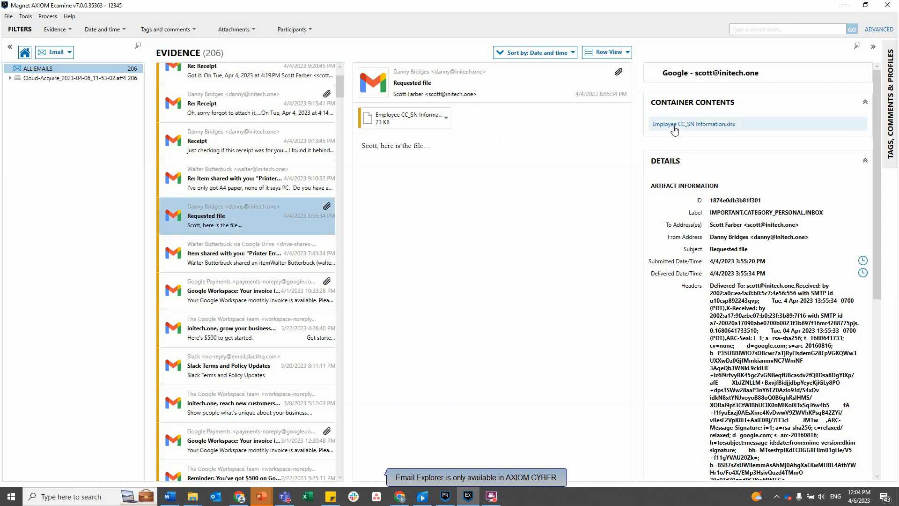
{"action": "left_click", "coordinate": [694, 124]}
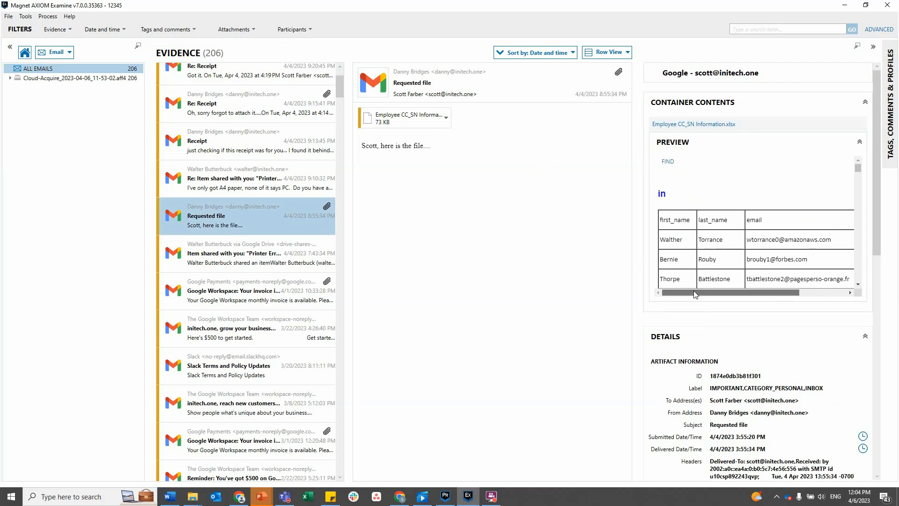
{"action": "scroll", "scroll_direction": "right", "scroll_amount": 3}
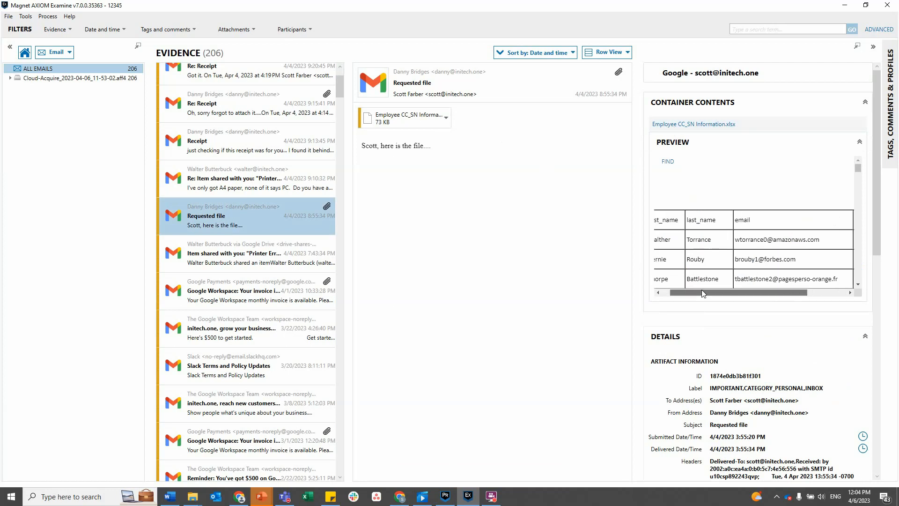